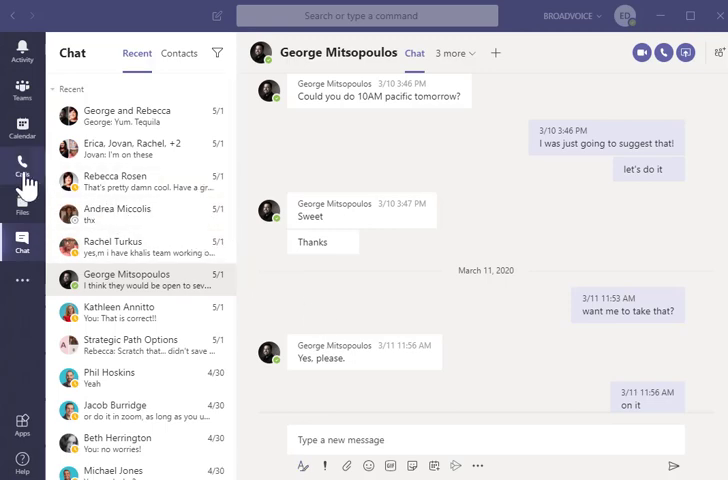
# From Calls, open the dial pad and start a call to Harry's Mobile.
pyautogui.click(22, 165)
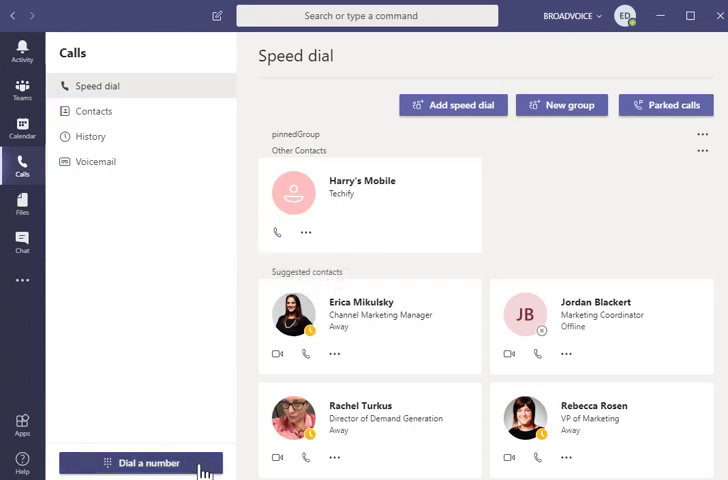
pyautogui.click(141, 462)
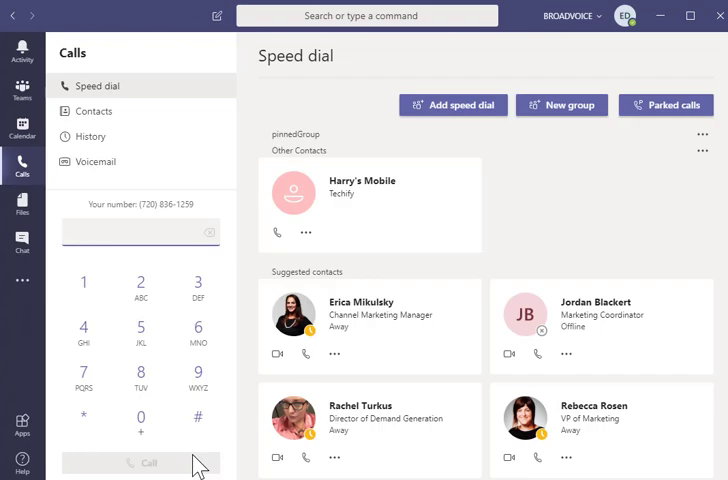
pyautogui.click(274, 232)
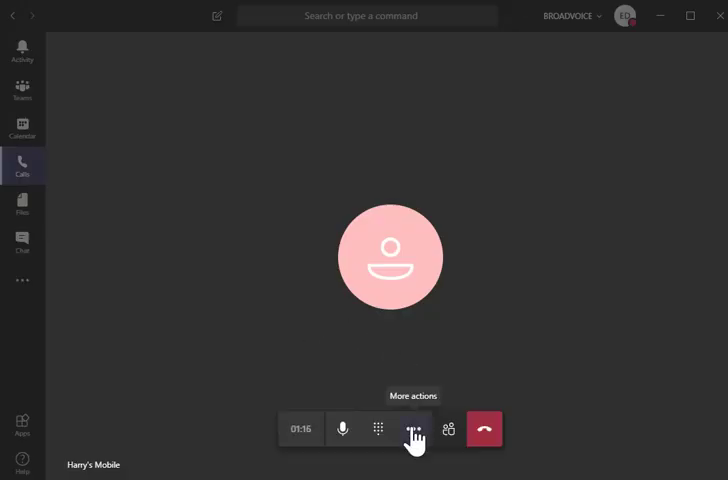
# Check the More actions menu during the call, then hang up on Harry's Mobile.
pyautogui.click(412, 429)
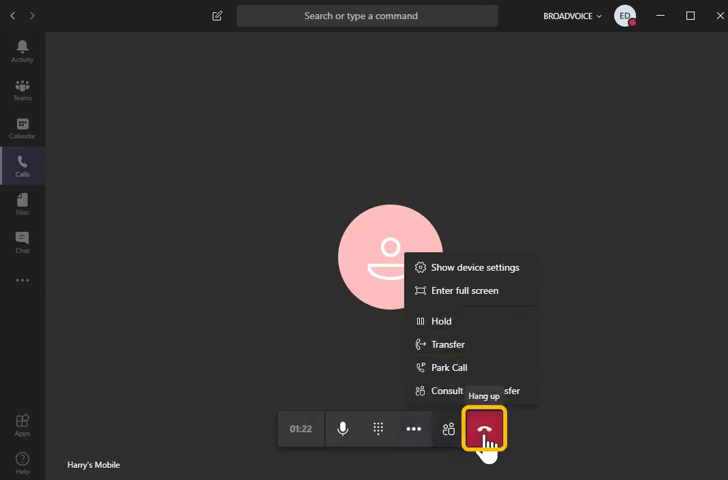
pyautogui.click(483, 429)
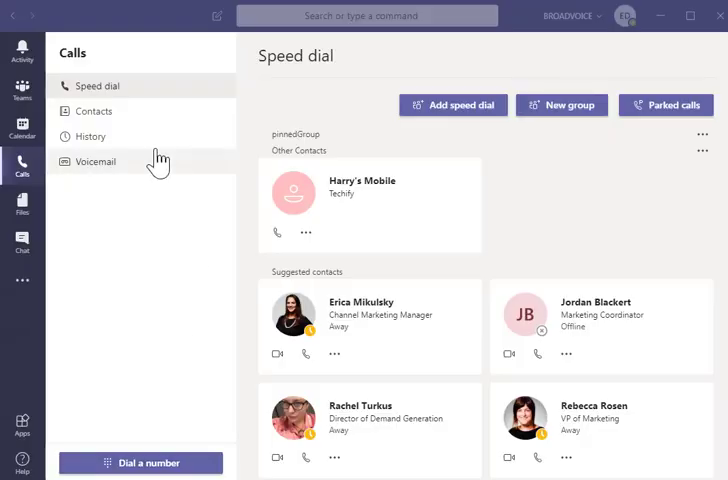
# Open call History and show the options menu for the 3:56 PM outgoing call.
pyautogui.click(92, 136)
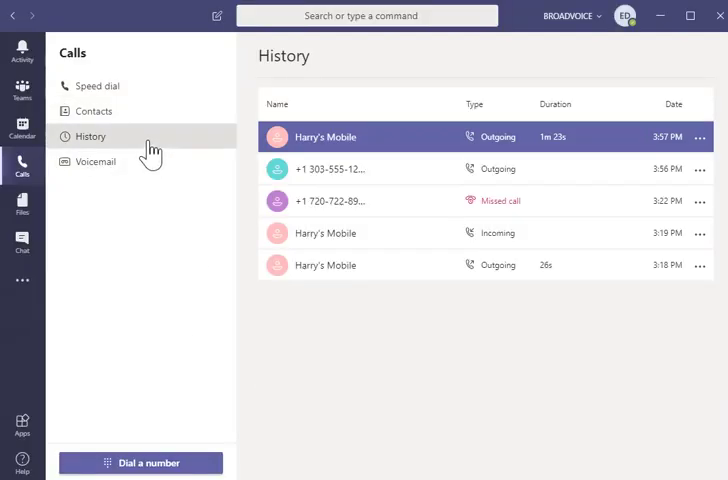
pyautogui.moveTo(153, 211)
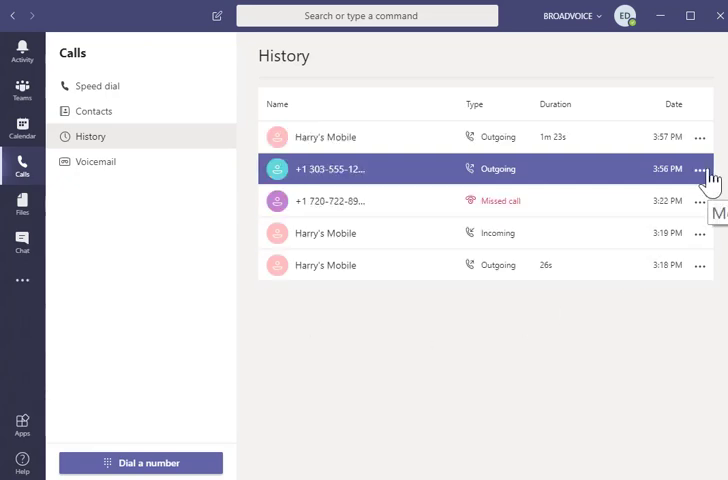
pyautogui.click(700, 169)
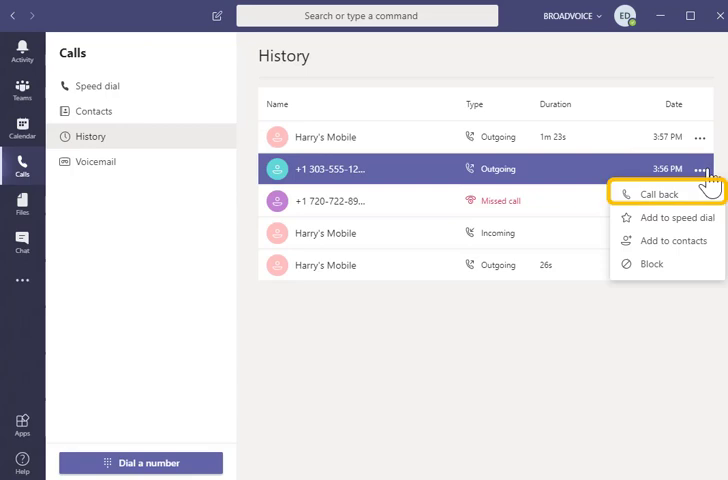
pyautogui.moveTo(674, 240)
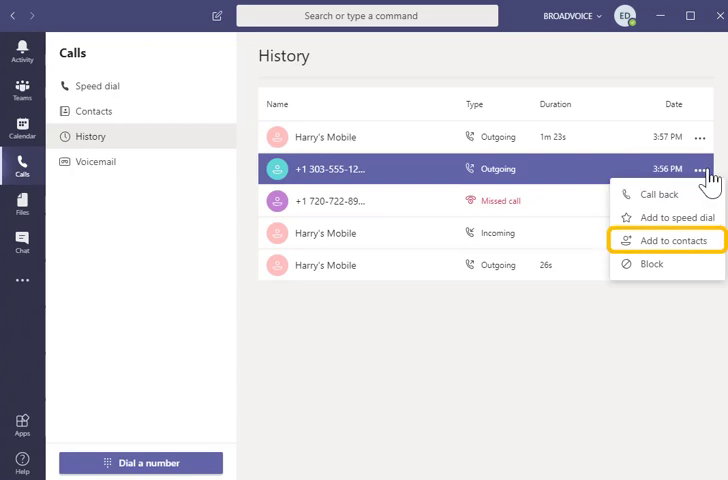